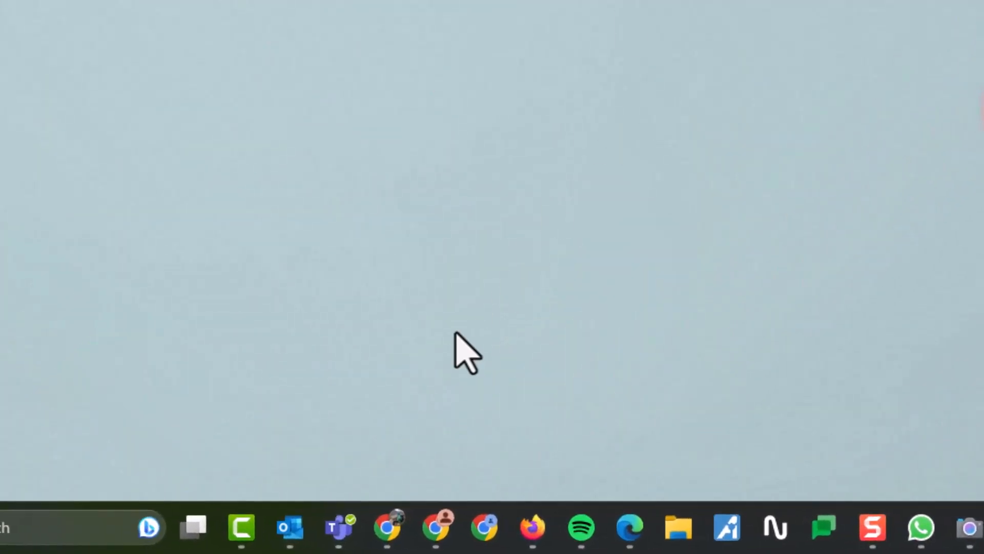
mouse_move(390, 527)
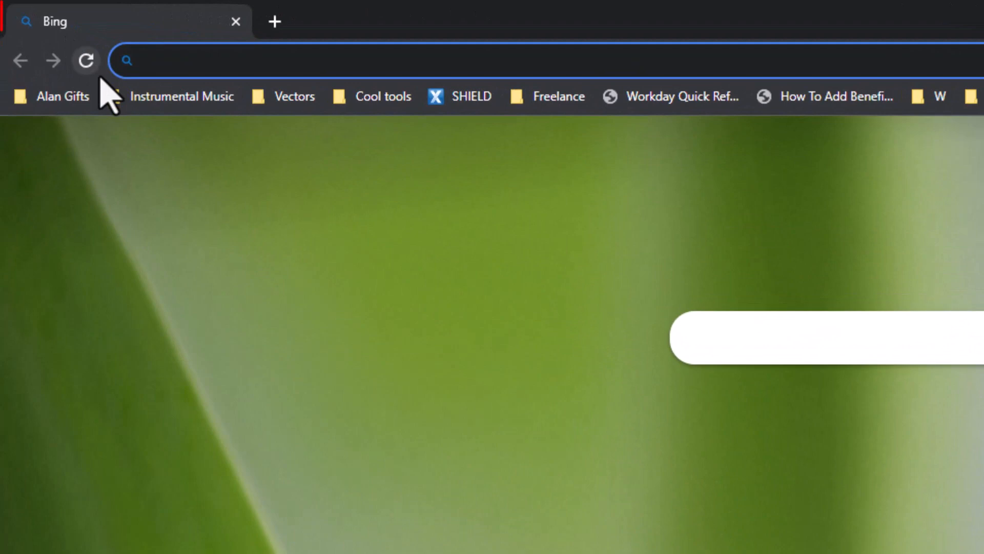
- Focus the address bar and begin entering 'wwe' as a new web address
left_click(175, 60)
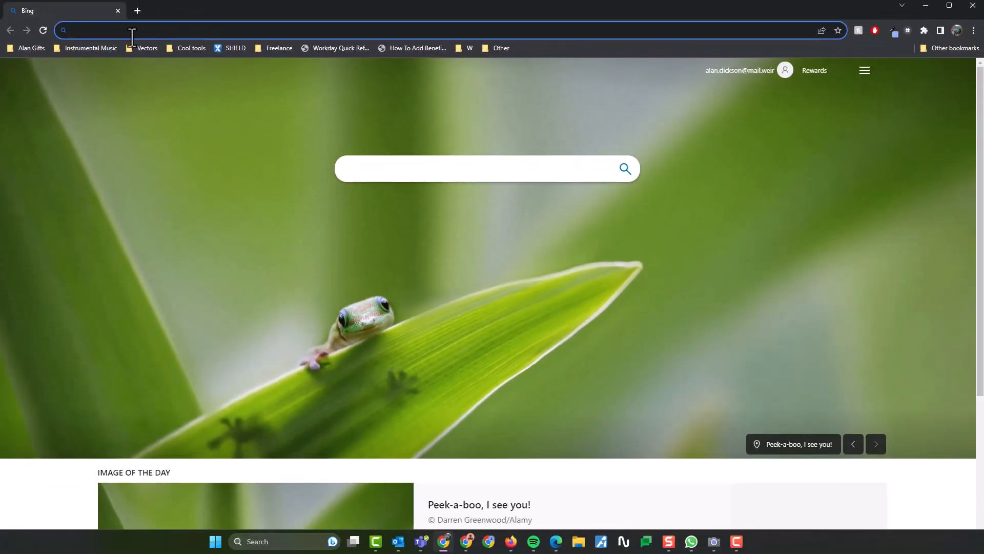
type("wwe")
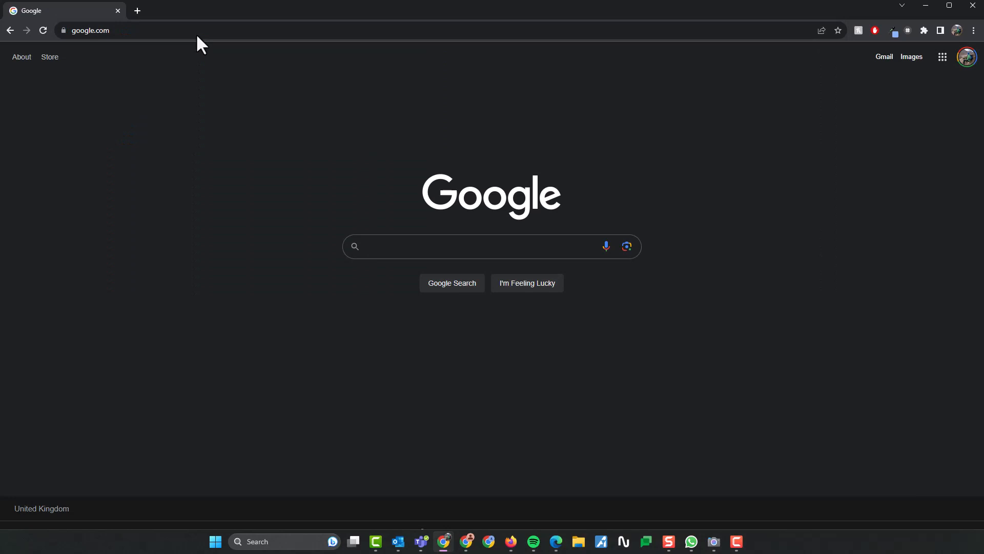
mouse_move(207, 53)
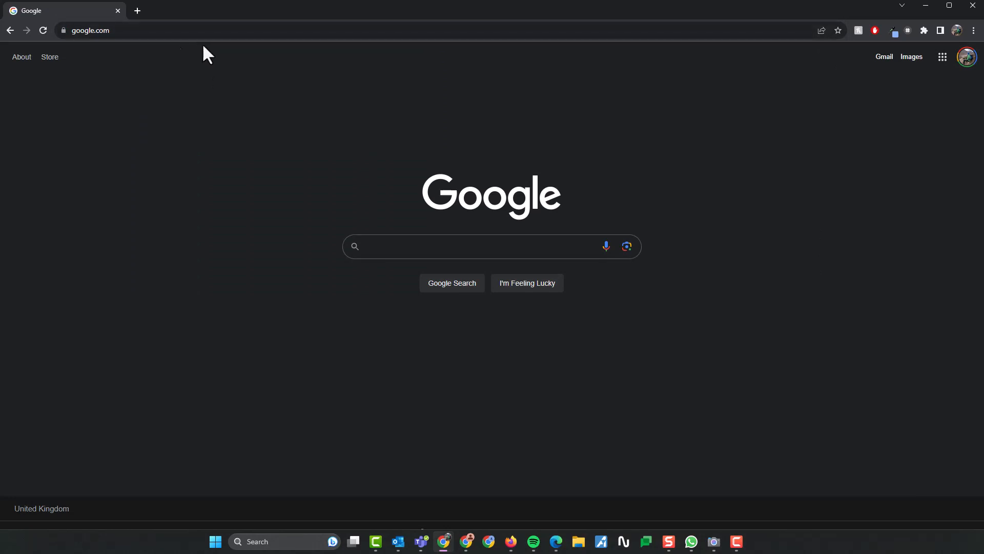
mouse_move(94, 454)
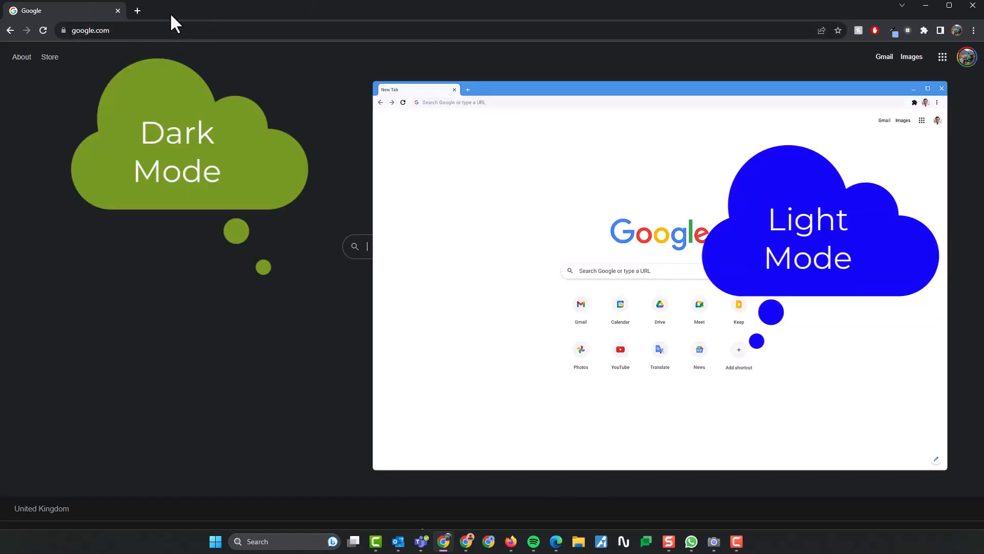
mouse_move(278, 297)
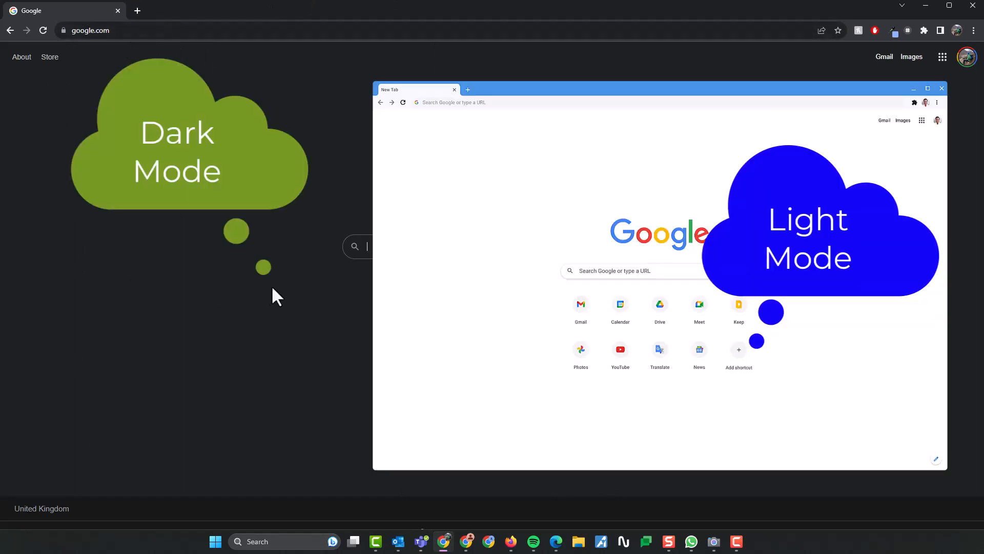
- Dismiss the prompt on the loaded Google home page
left_click(941, 88)
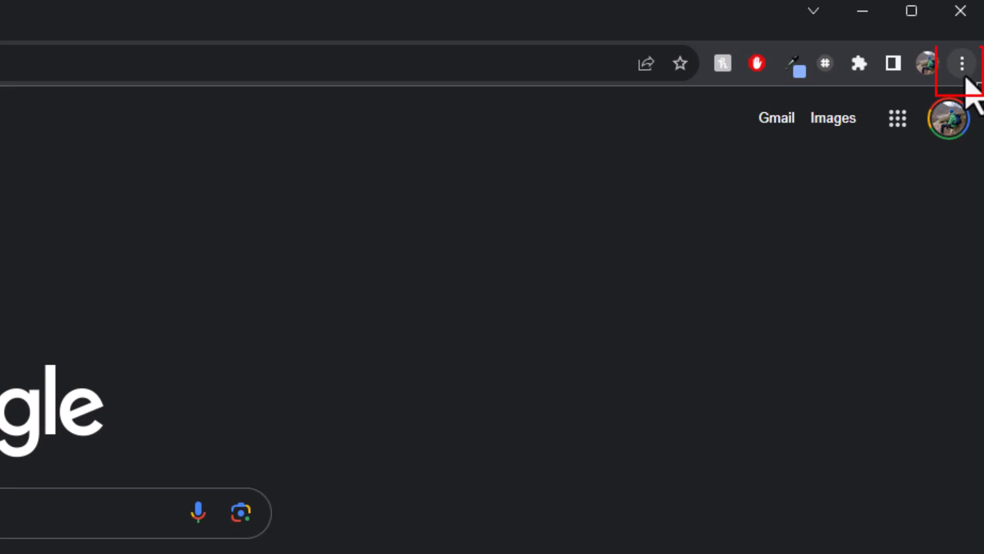
- Go to Settings > Search engine and view the list of available default engines (Bing current)
left_click(961, 63)
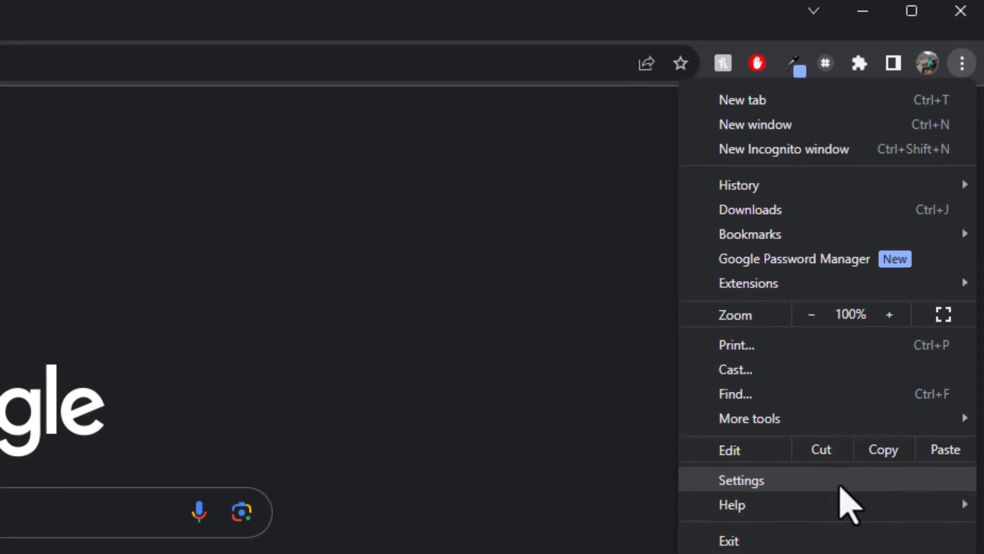
left_click(741, 480)
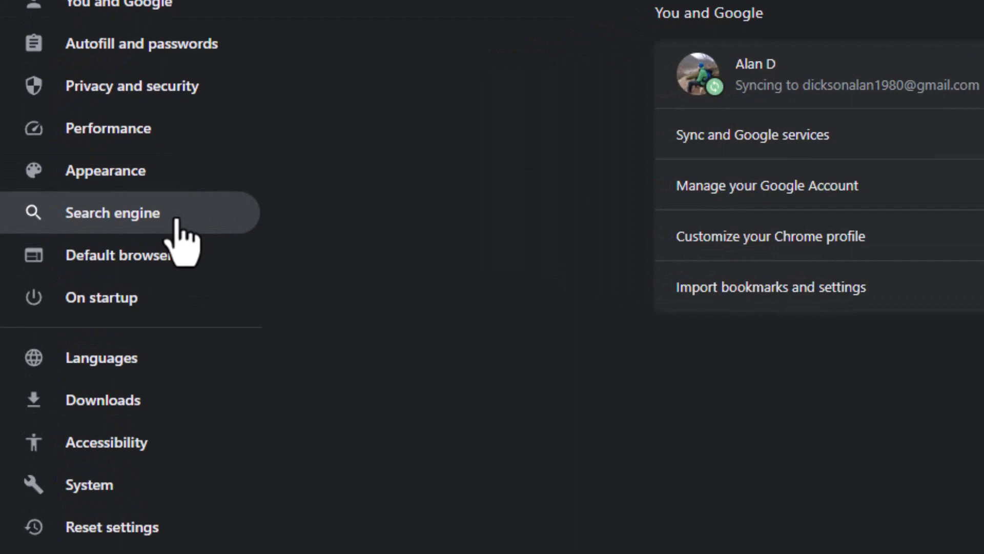
left_click(113, 212)
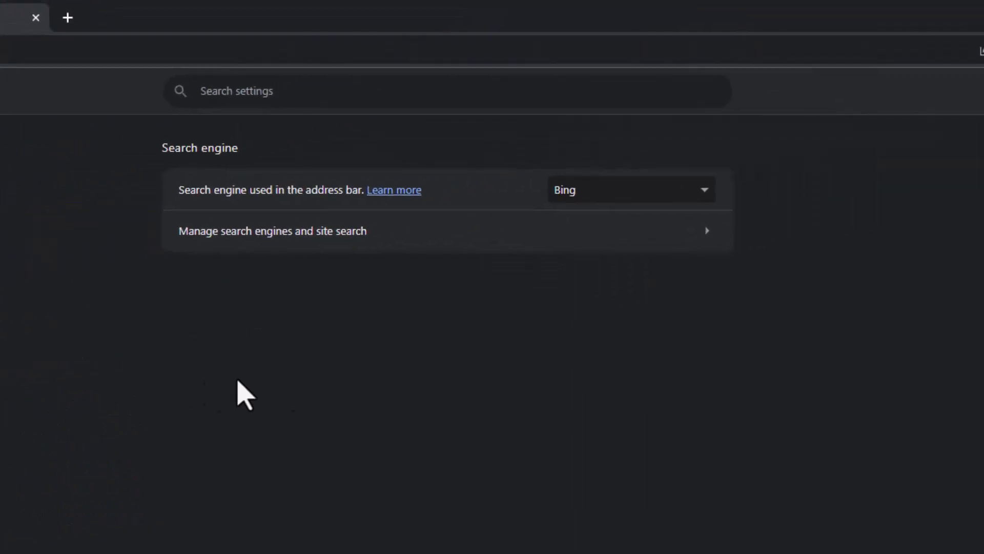
mouse_move(221, 200)
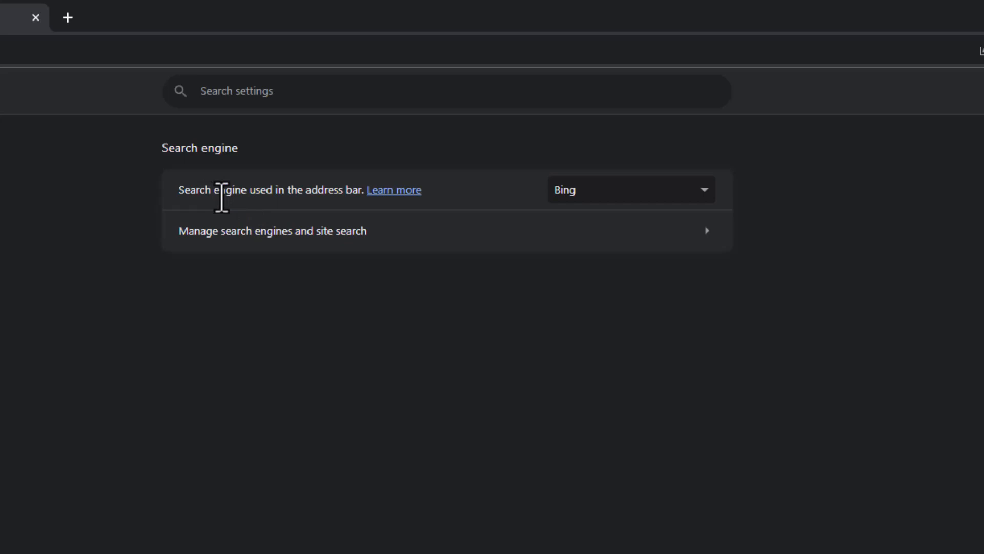
mouse_move(644, 213)
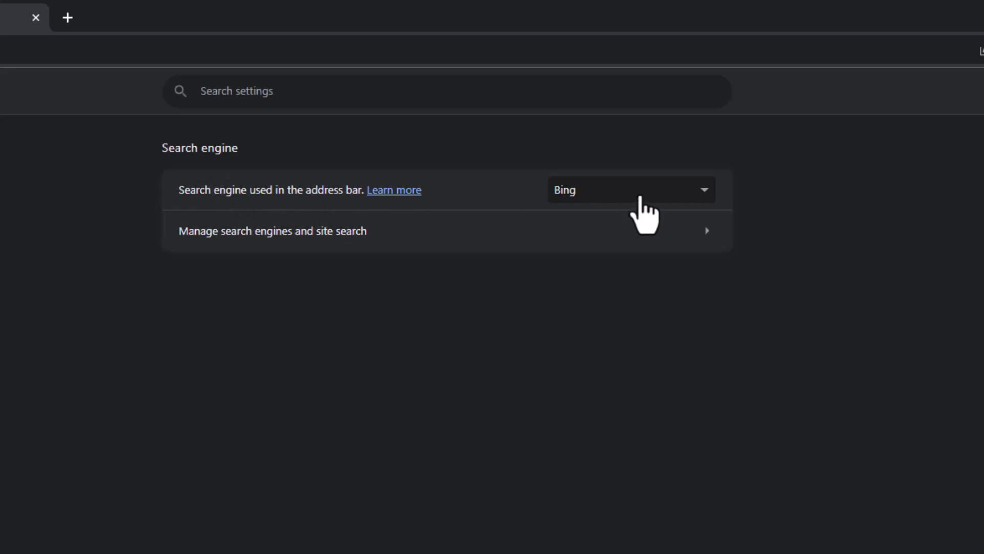
mouse_move(653, 216)
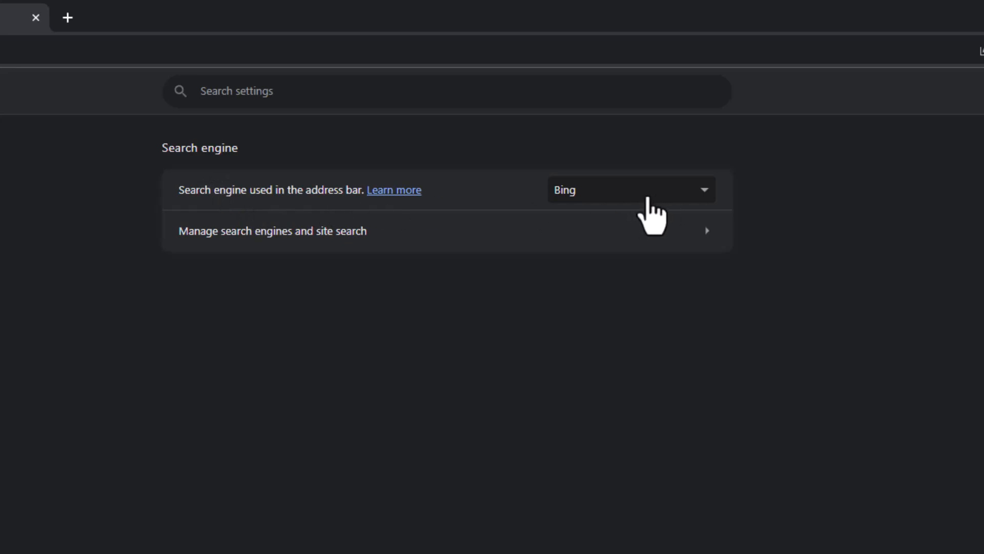
left_click(631, 190)
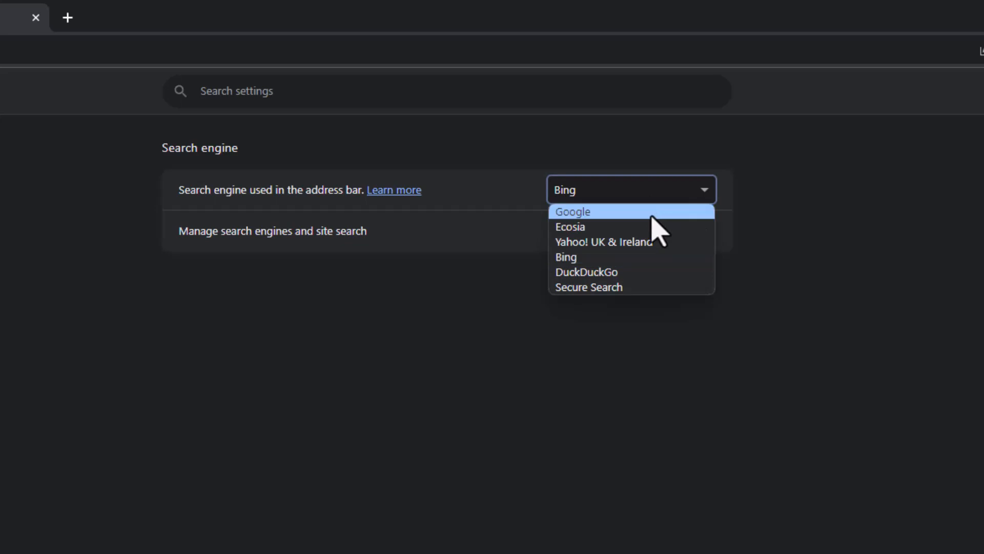
mouse_move(628, 226)
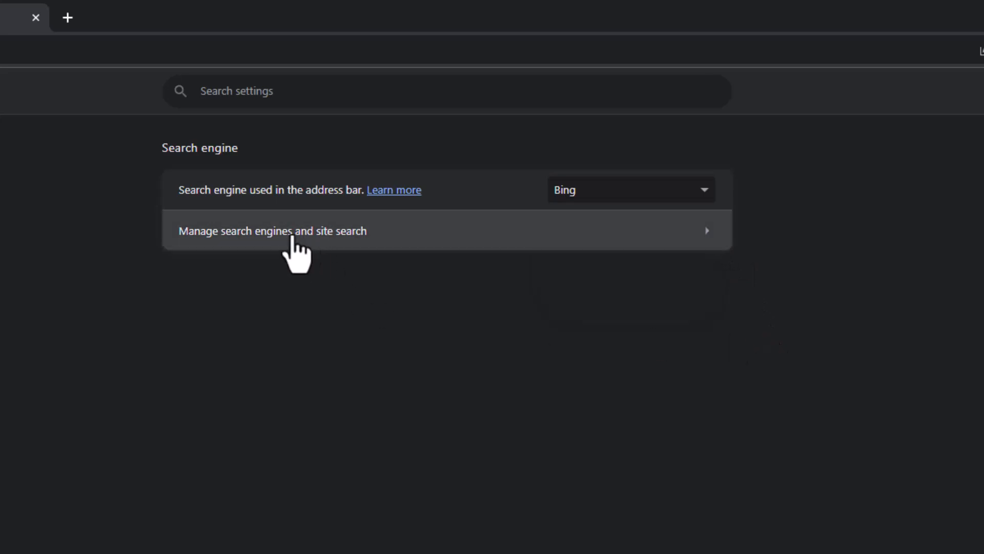
mouse_move(606, 261)
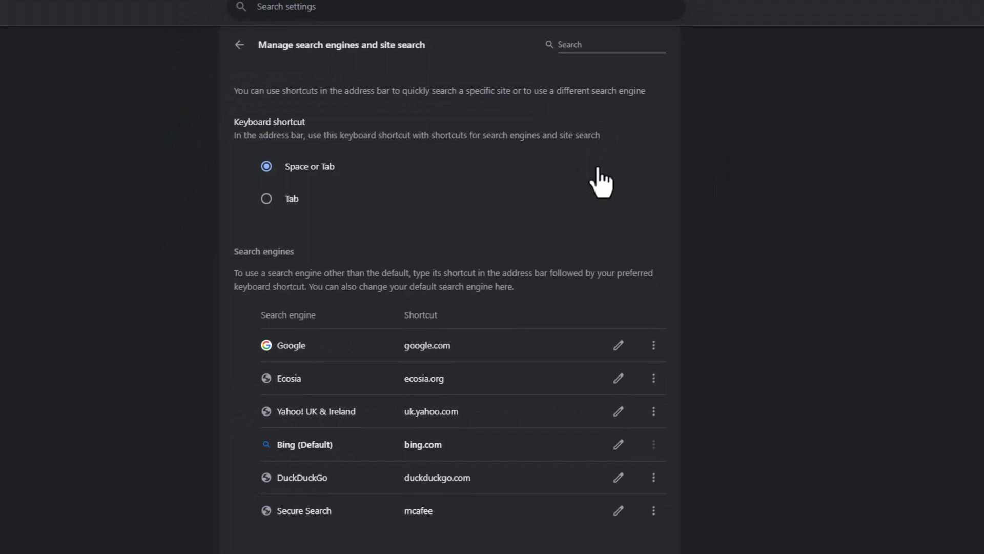
- Go into Manage search engines and site search and scroll to the Site search section
scroll("down", 3)
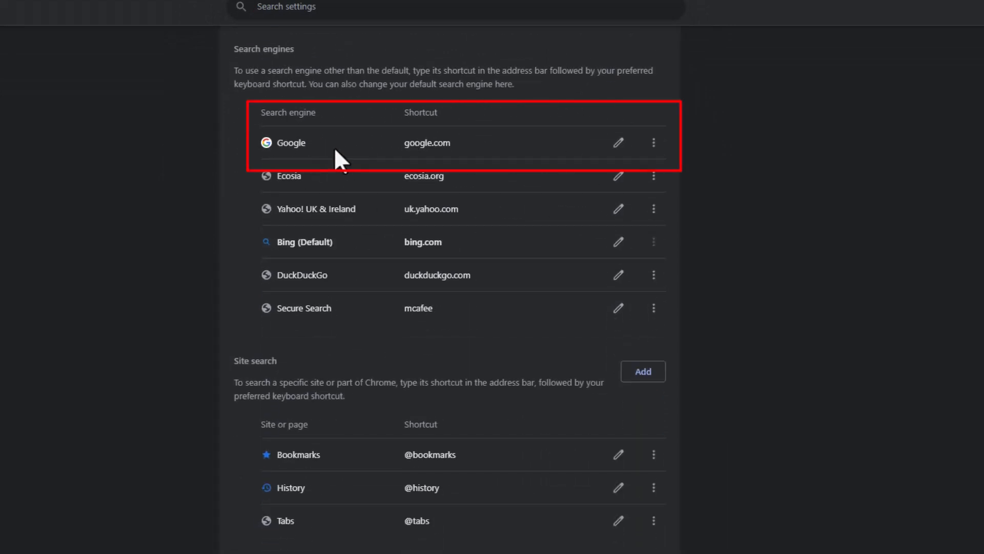
mouse_move(369, 174)
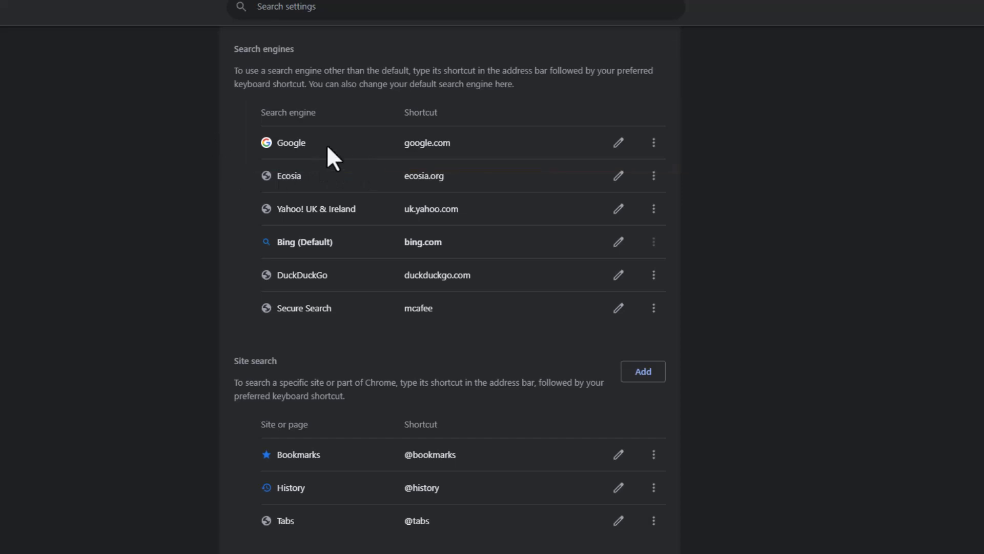
mouse_move(653, 142)
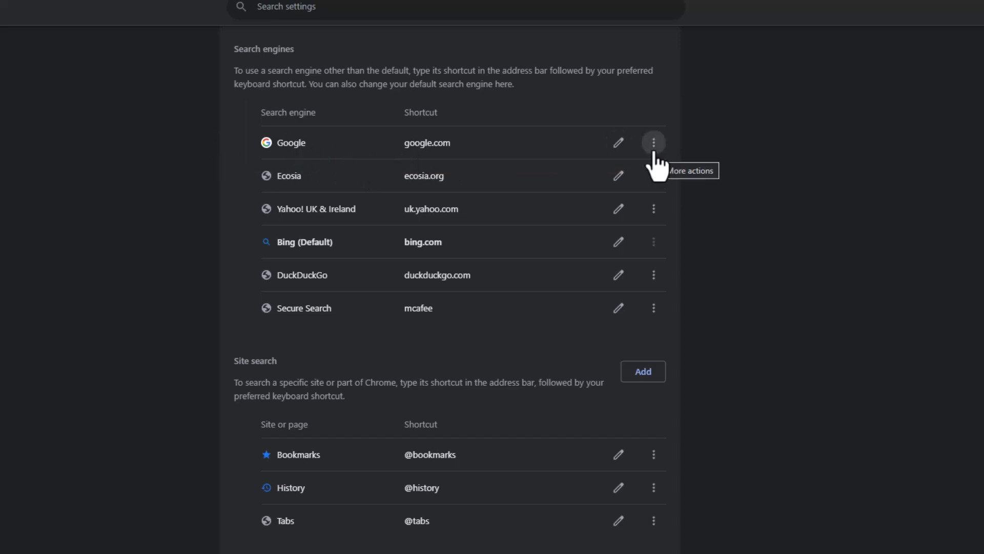
left_click(653, 143)
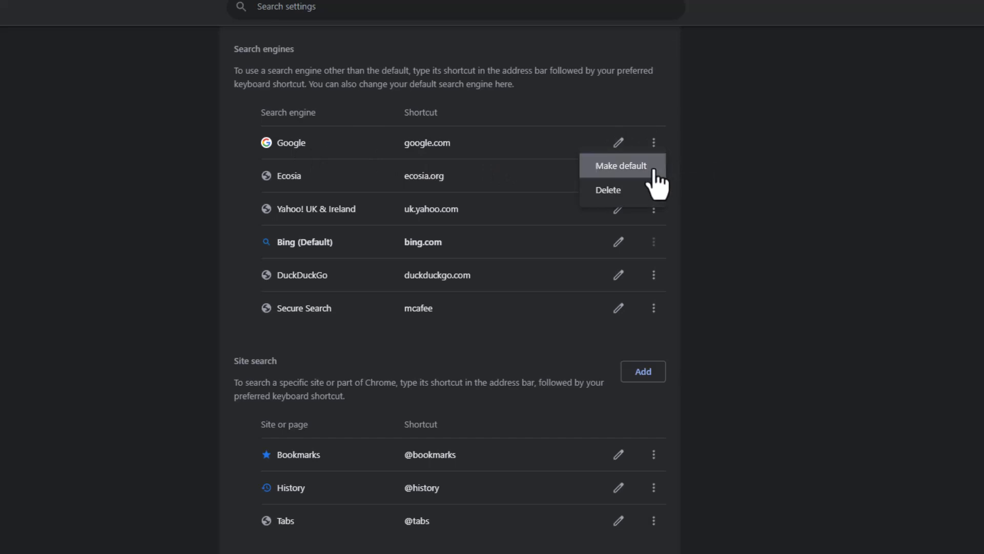
mouse_move(681, 183)
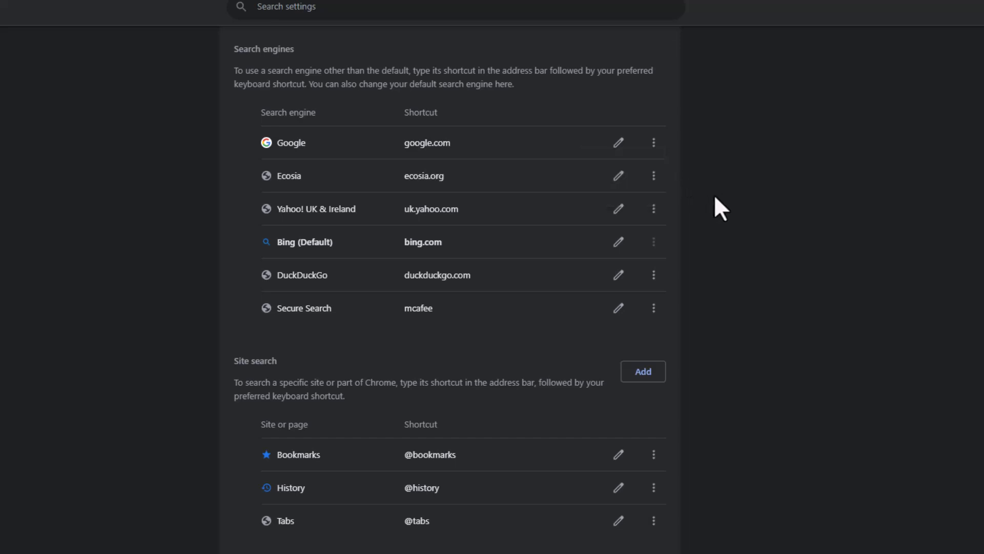
mouse_move(502, 358)
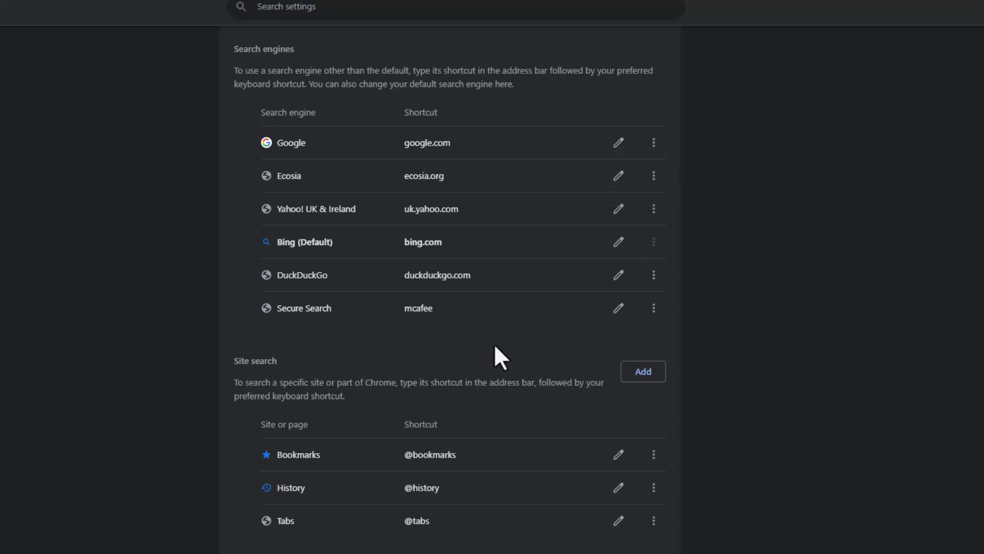
scroll("down", 3)
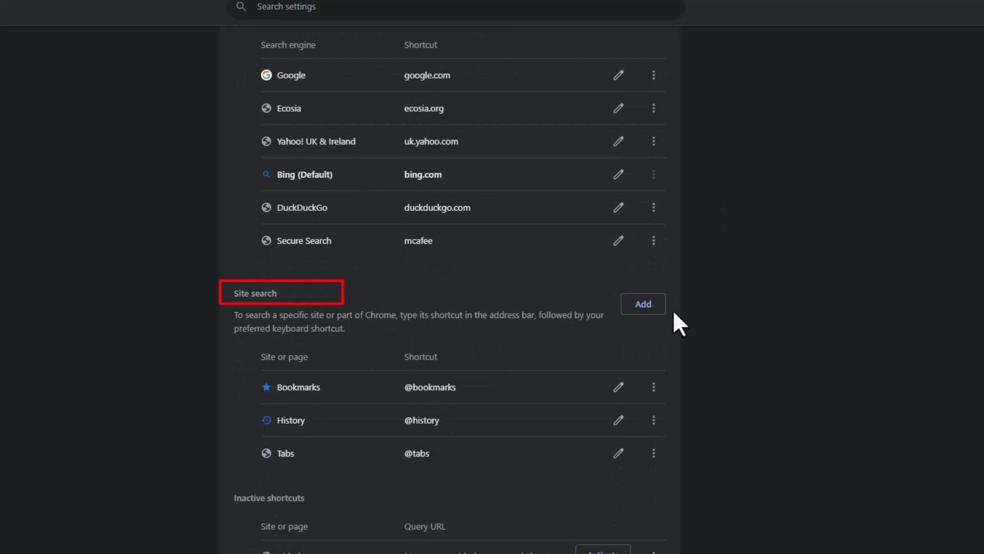
mouse_move(251, 314)
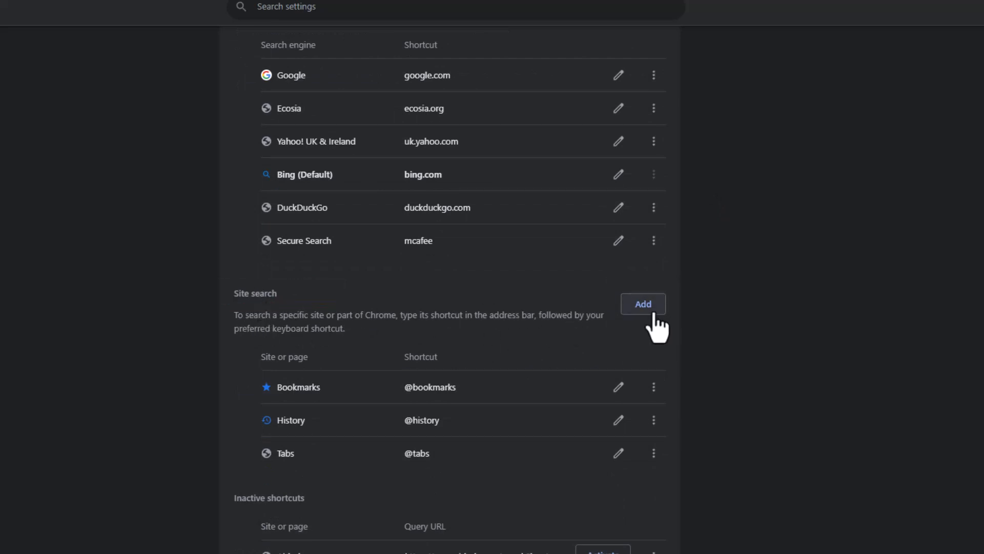
left_click(642, 304)
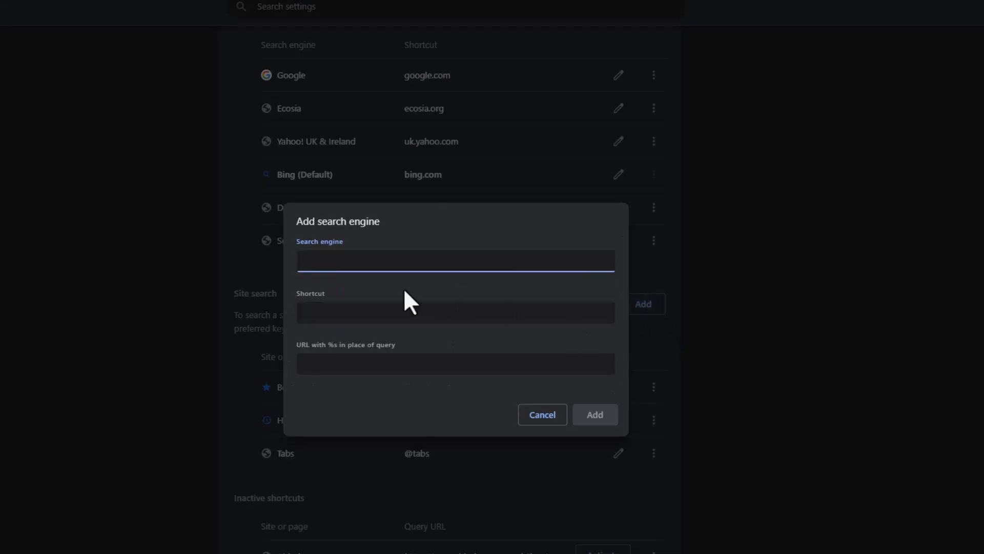
type("G")
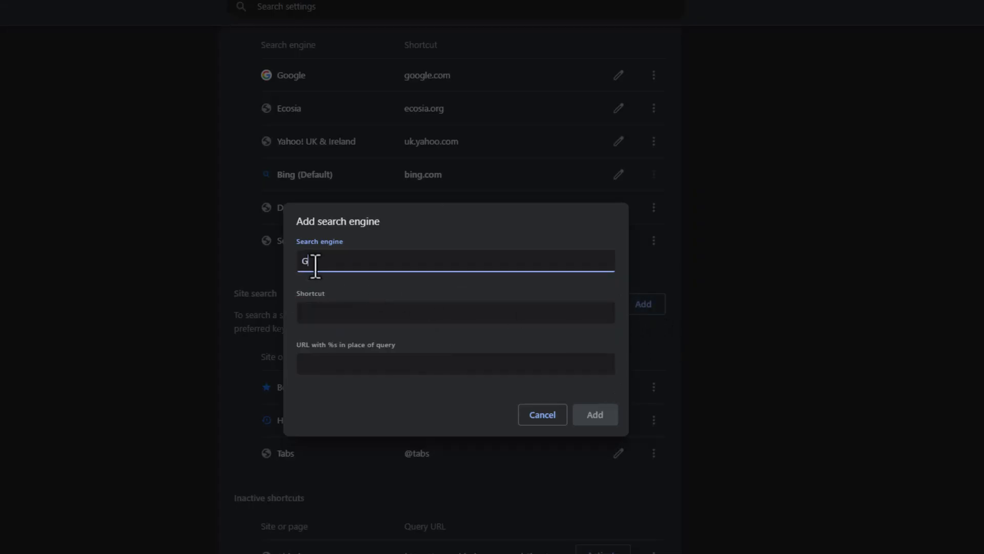
type("oogle")
left_click(456, 313)
type("Goog")
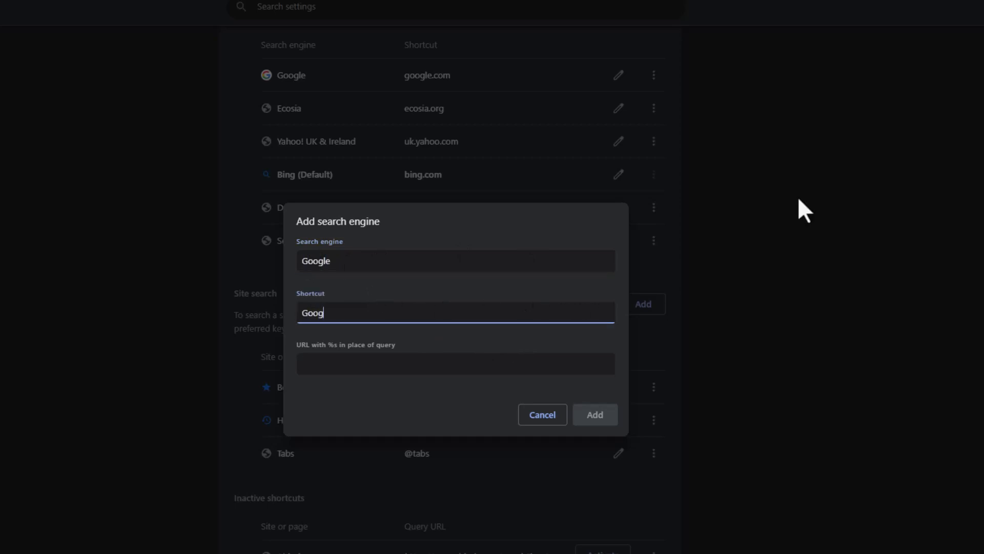
left_click(456, 363)
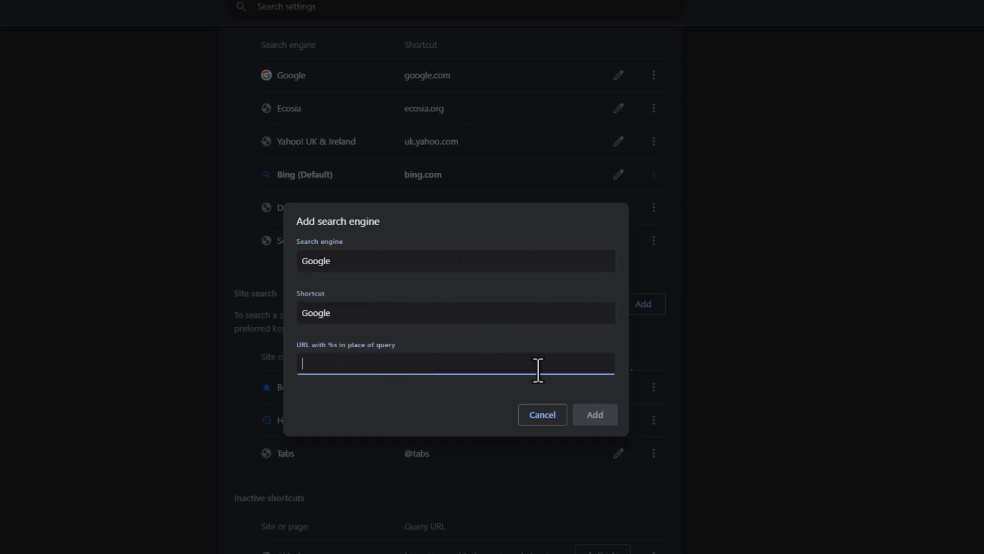
mouse_move(317, 361)
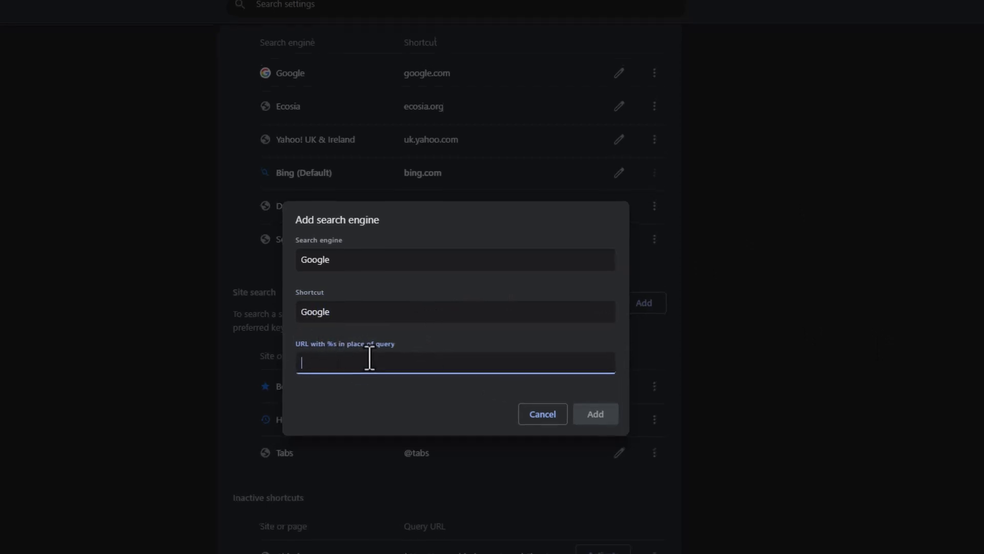
type("http://www.google.com/search?q=%s")
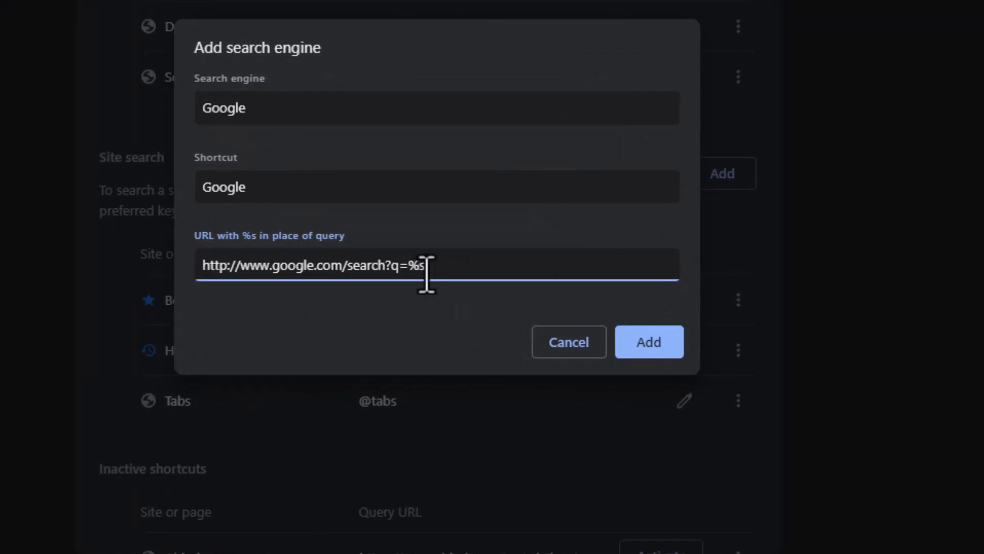
mouse_move(344, 254)
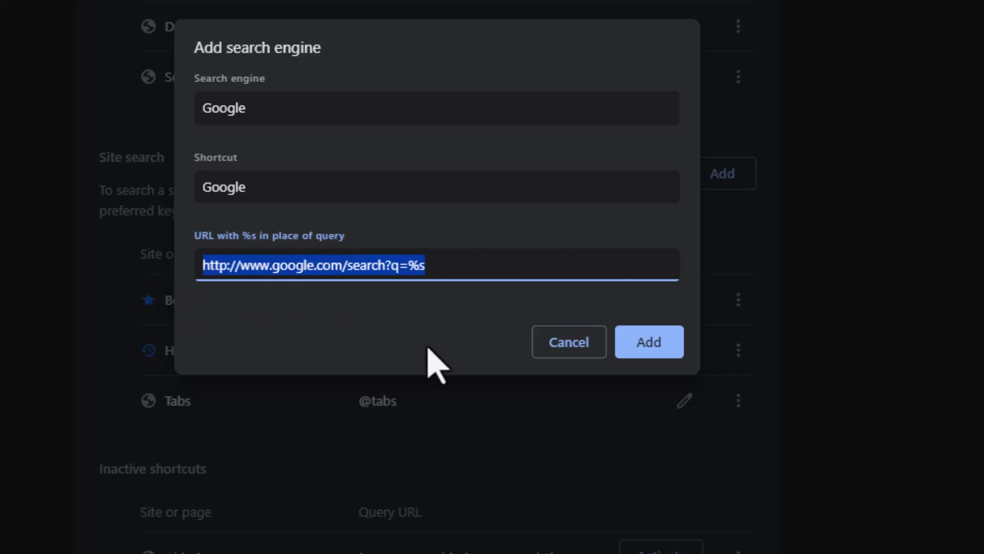
mouse_move(344, 336)
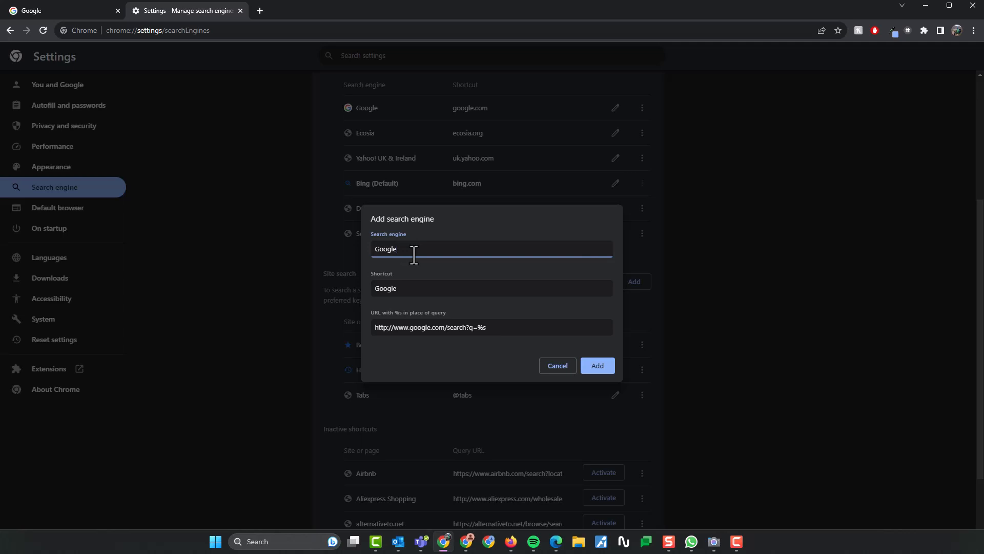
type("1")
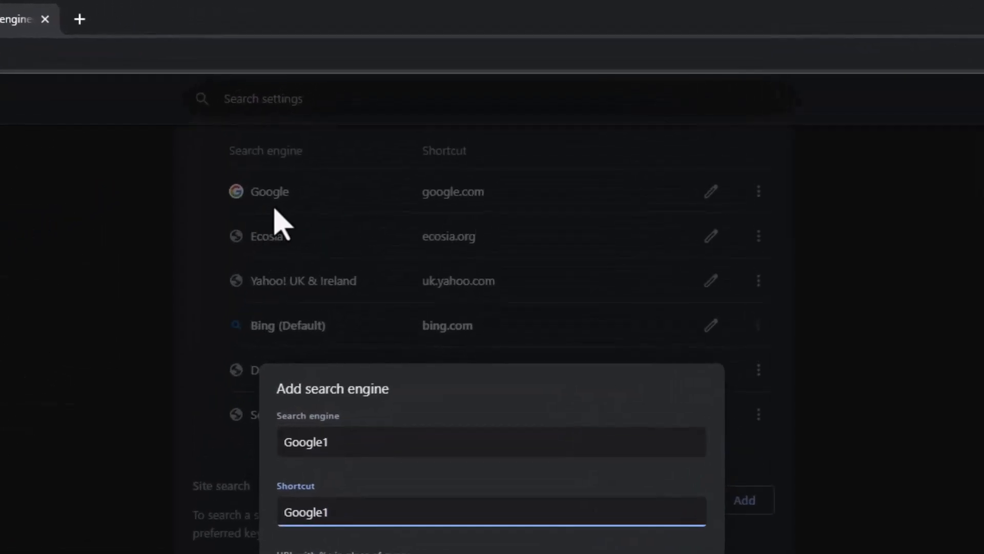
mouse_move(479, 239)
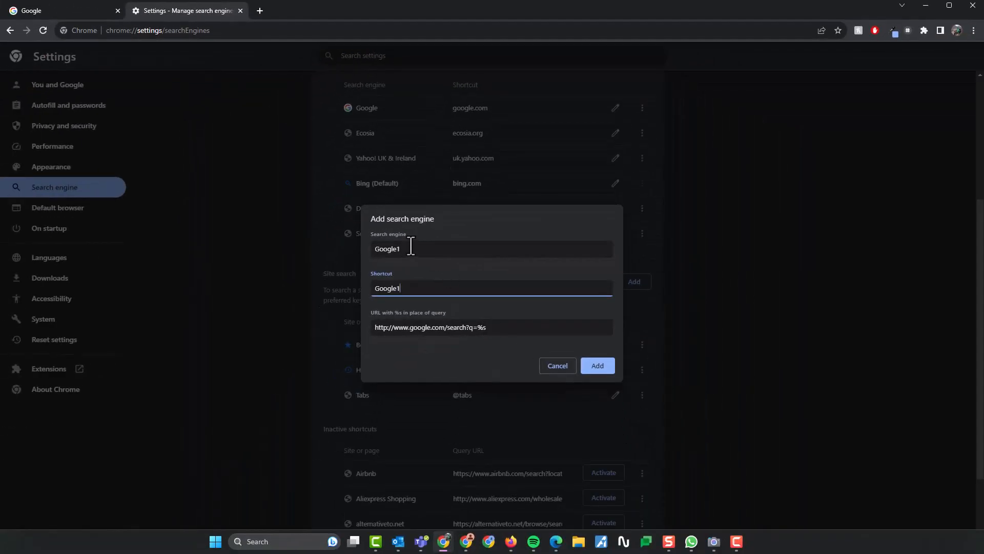
left_click(596, 365)
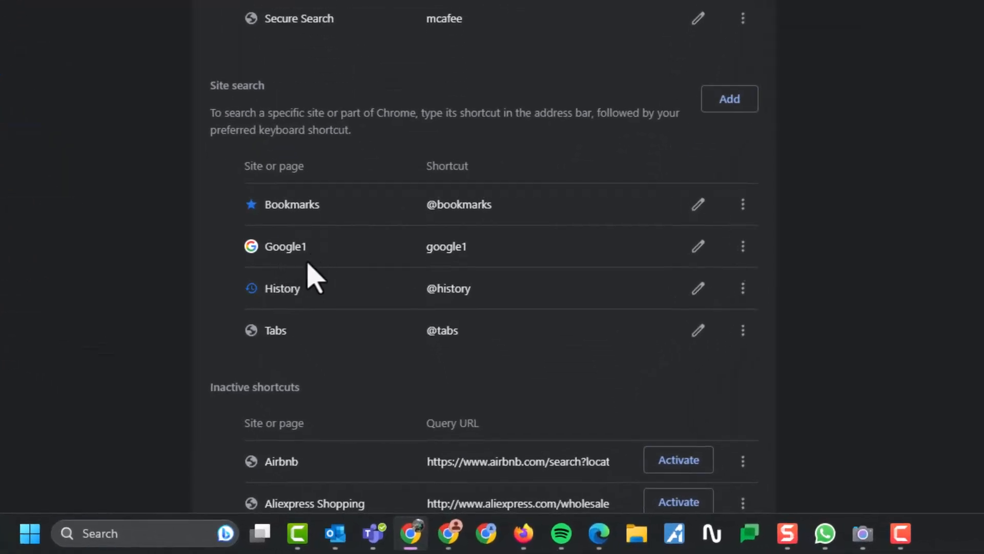
mouse_move(458, 283)
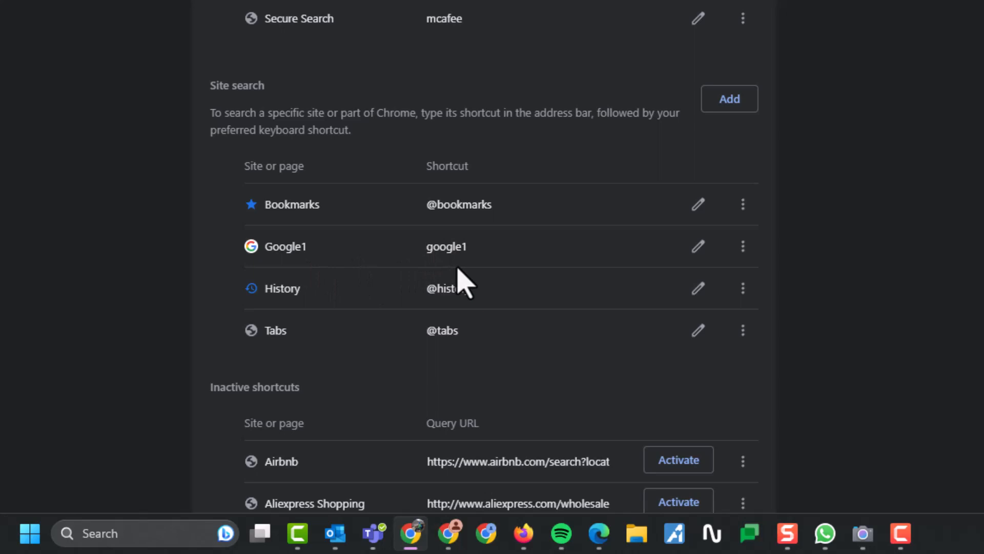
mouse_move(744, 246)
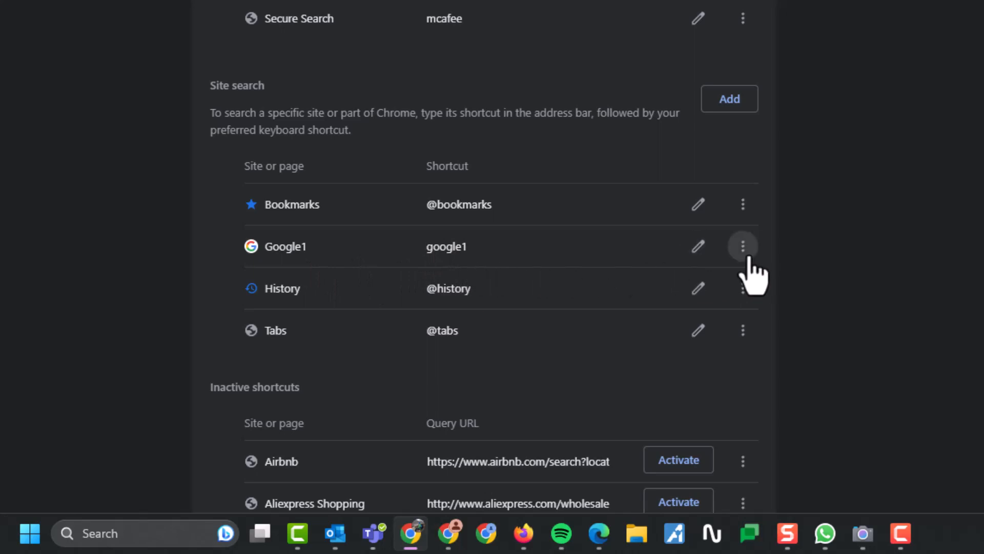
- Use the Google1 entry's menu to make it the default search engine instead of Bing
left_click(743, 246)
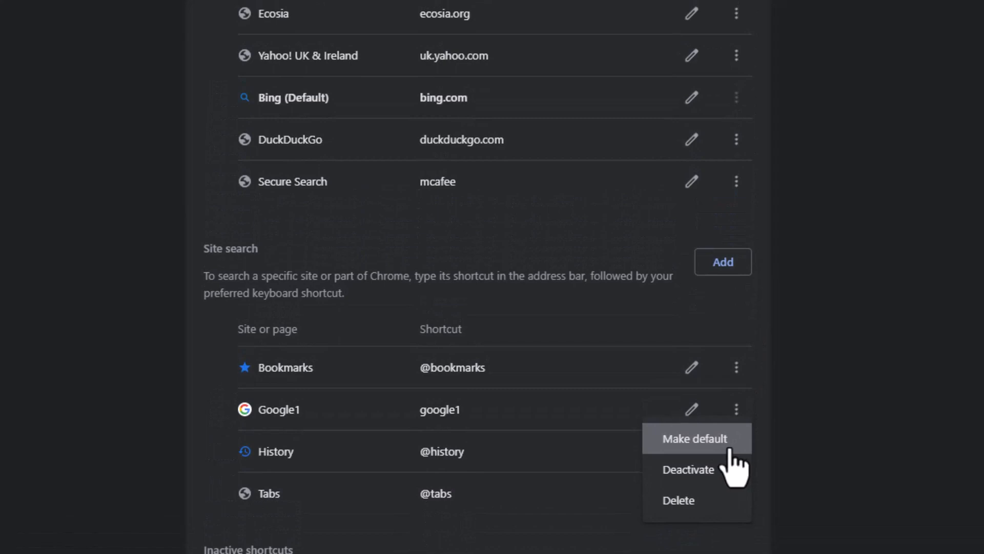
left_click(695, 438)
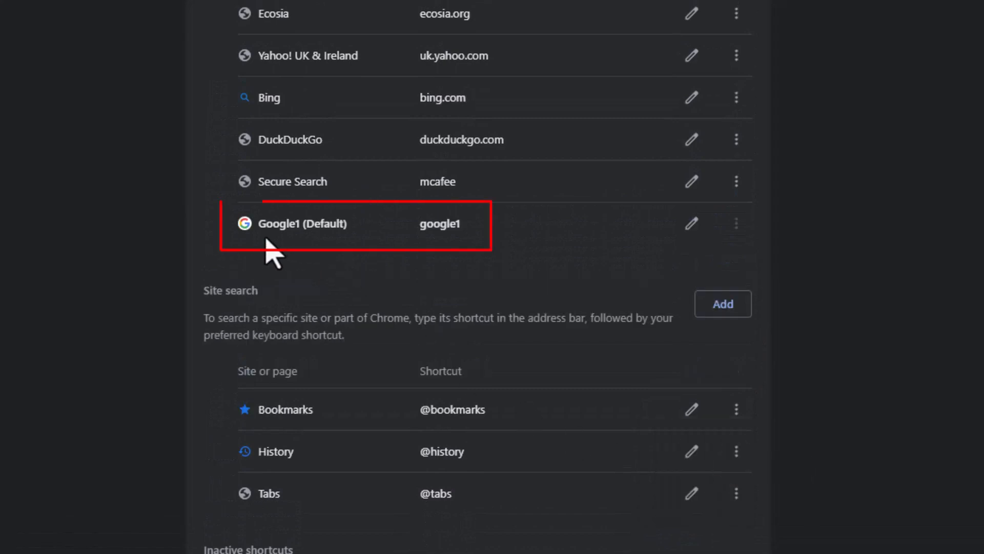
mouse_move(389, 257)
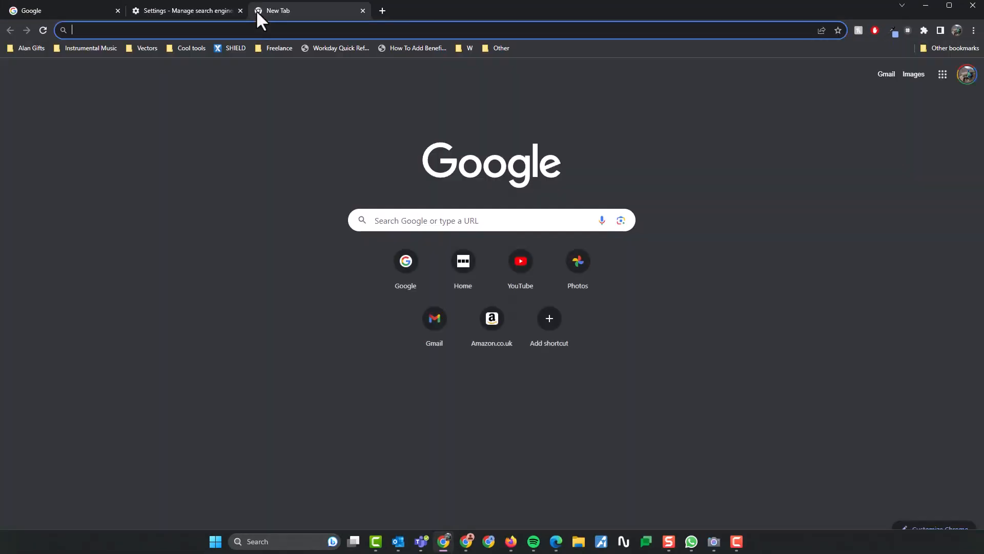
mouse_move(409, 108)
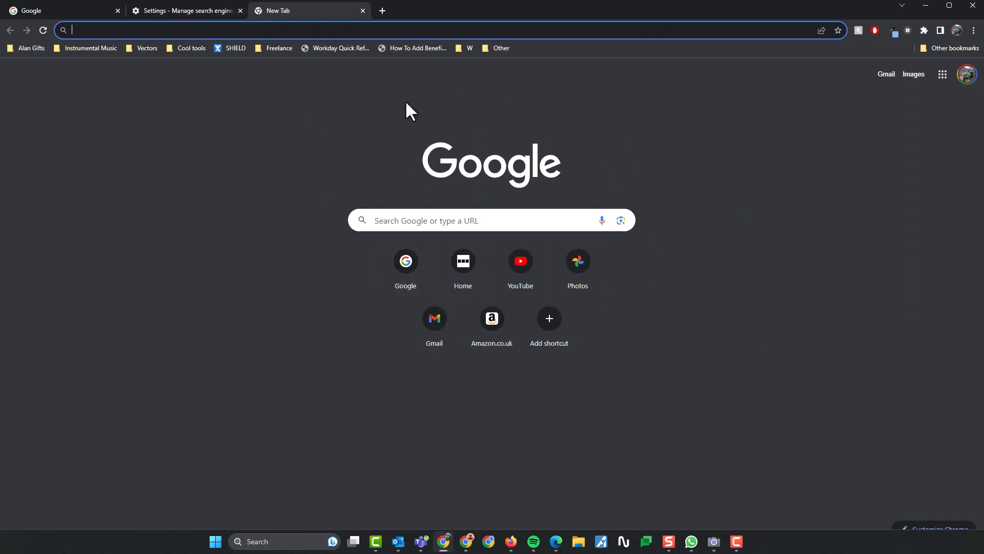
mouse_move(618, 410)
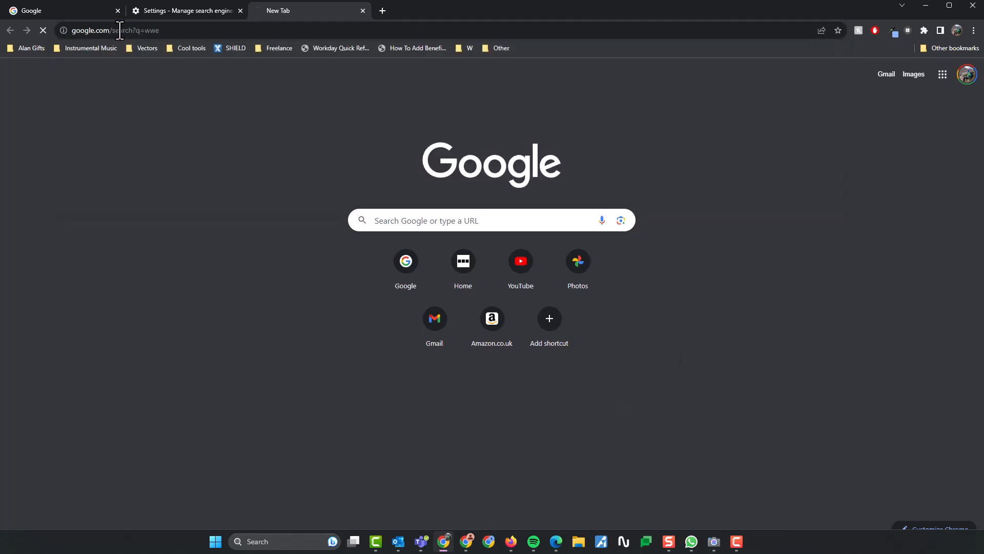
- Submit the 'wwe' address-bar search and get Google results
key("Return")
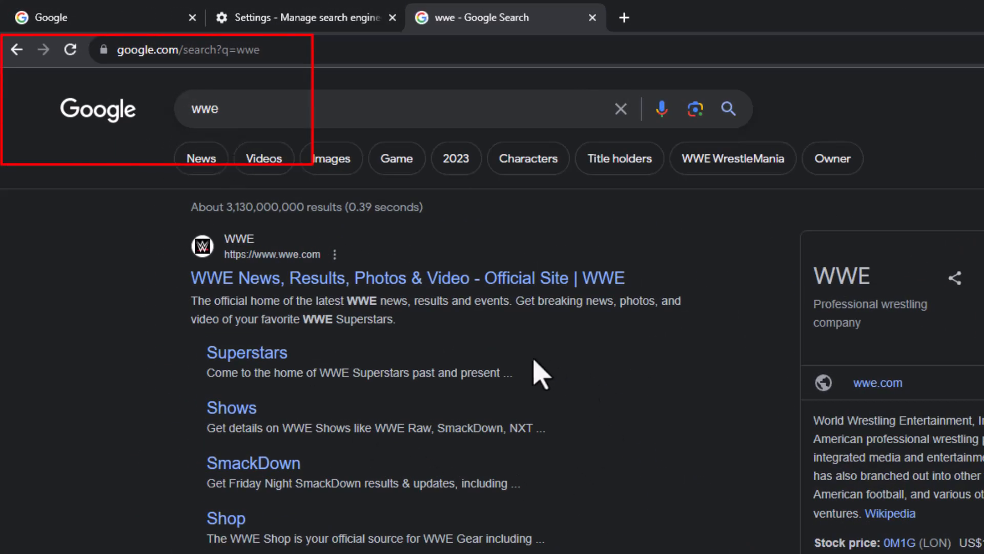
mouse_move(88, 139)
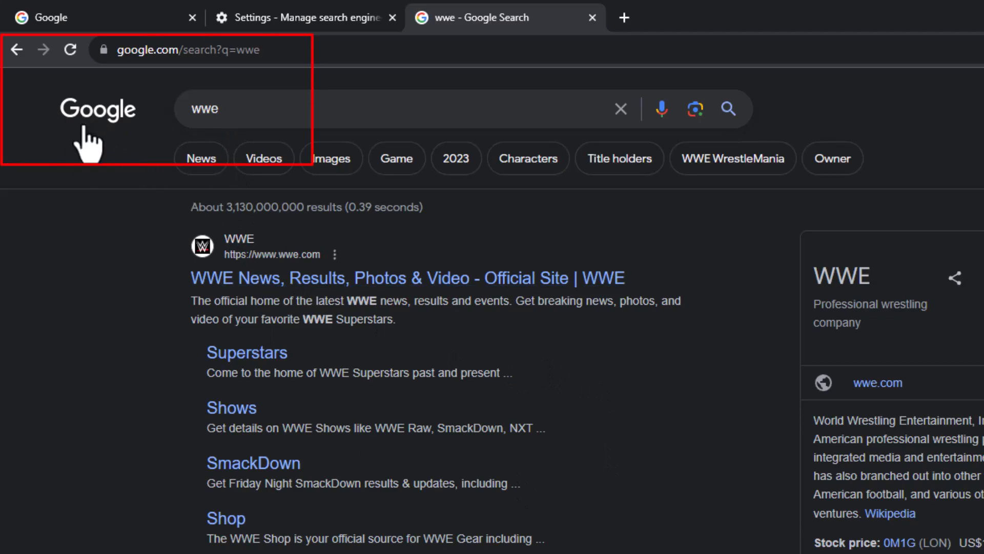